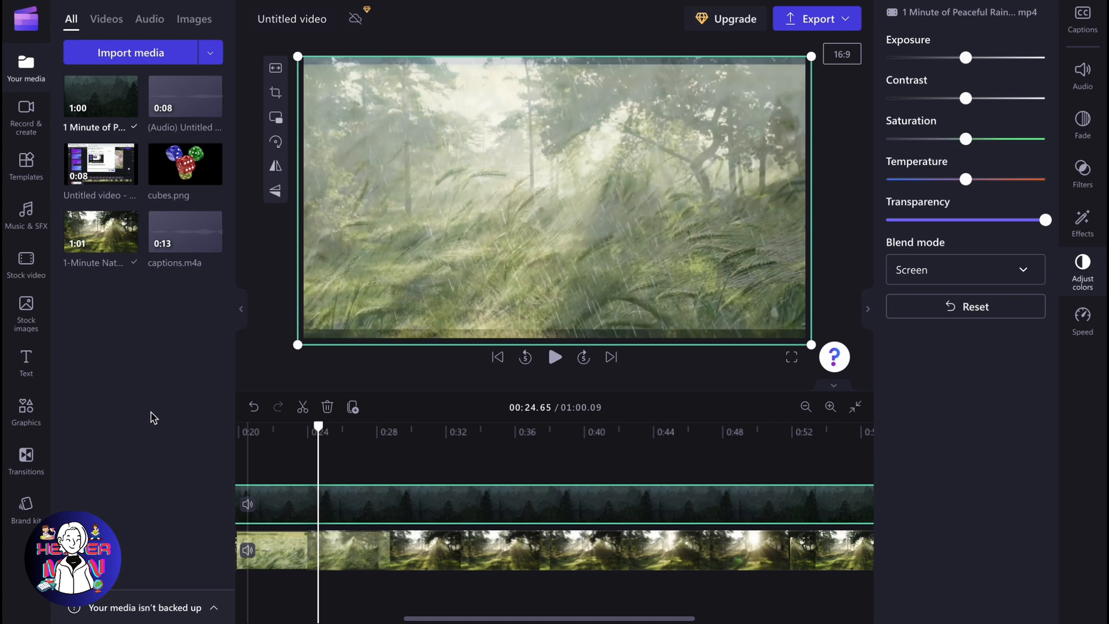
{"action": "mouse_move", "coordinate": [101, 231]}
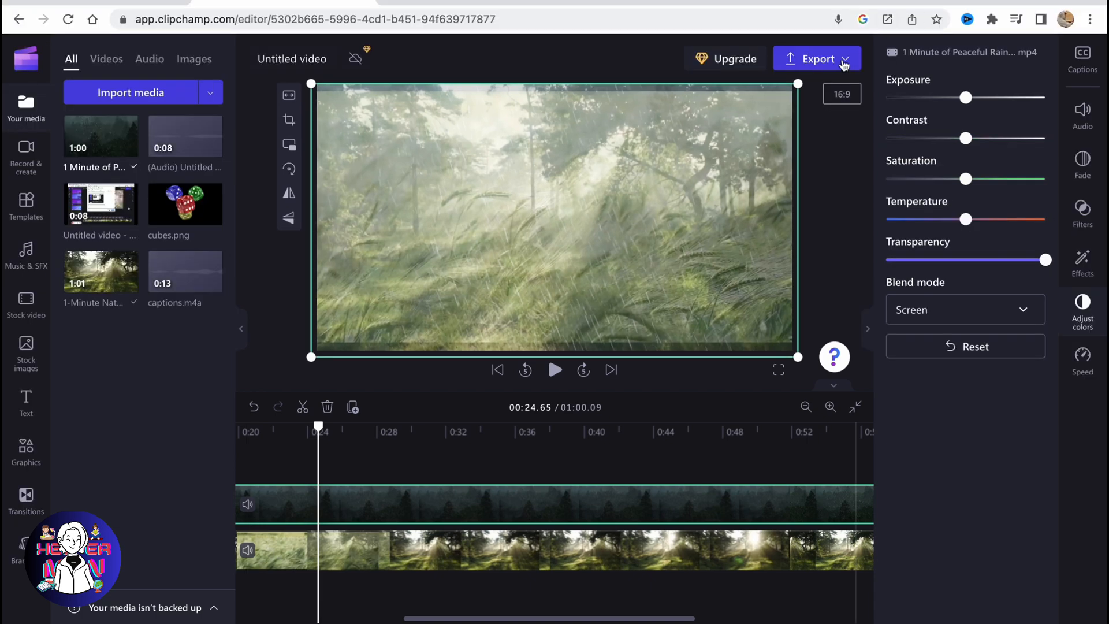
Export the current video so the finished-export page shows its length, size and share options.
{"action": "left_click", "coordinate": [818, 59]}
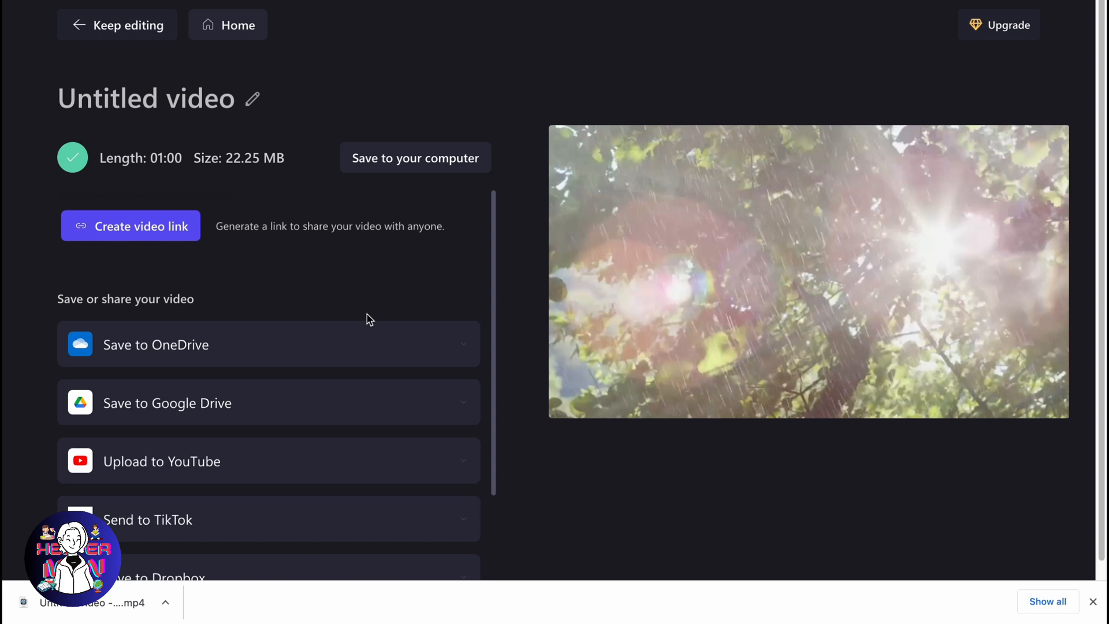
{"action": "mouse_move", "coordinate": [146, 36]}
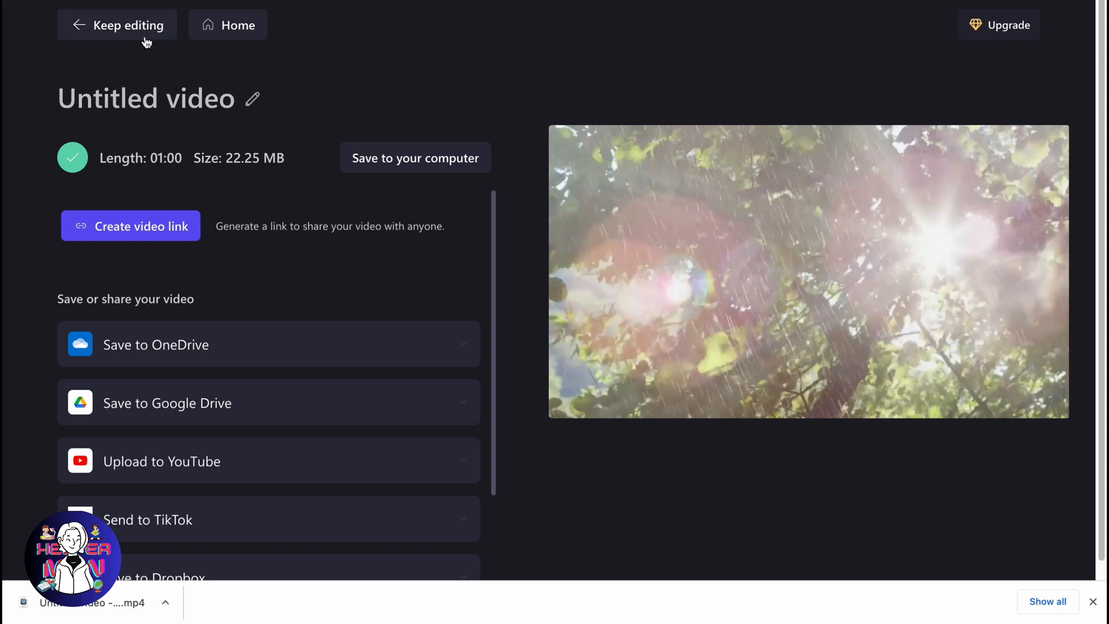
Return to the Clipchamp home page and scroll down to the Your videos list.
{"action": "left_click", "coordinate": [127, 24]}
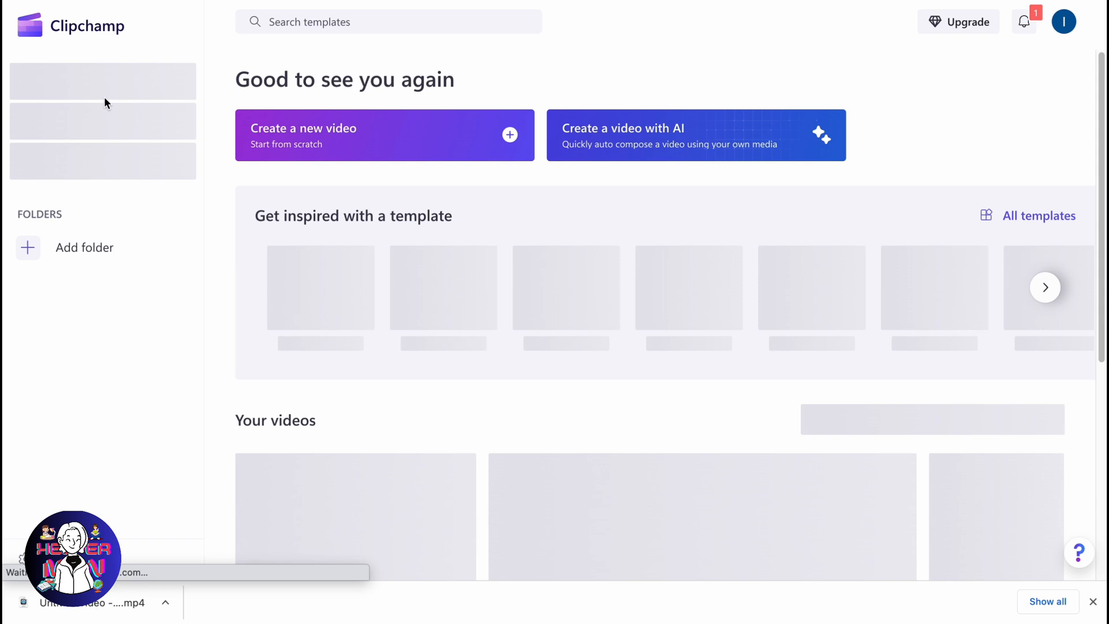
{"action": "scroll", "scroll_direction": "down", "scroll_amount": 3}
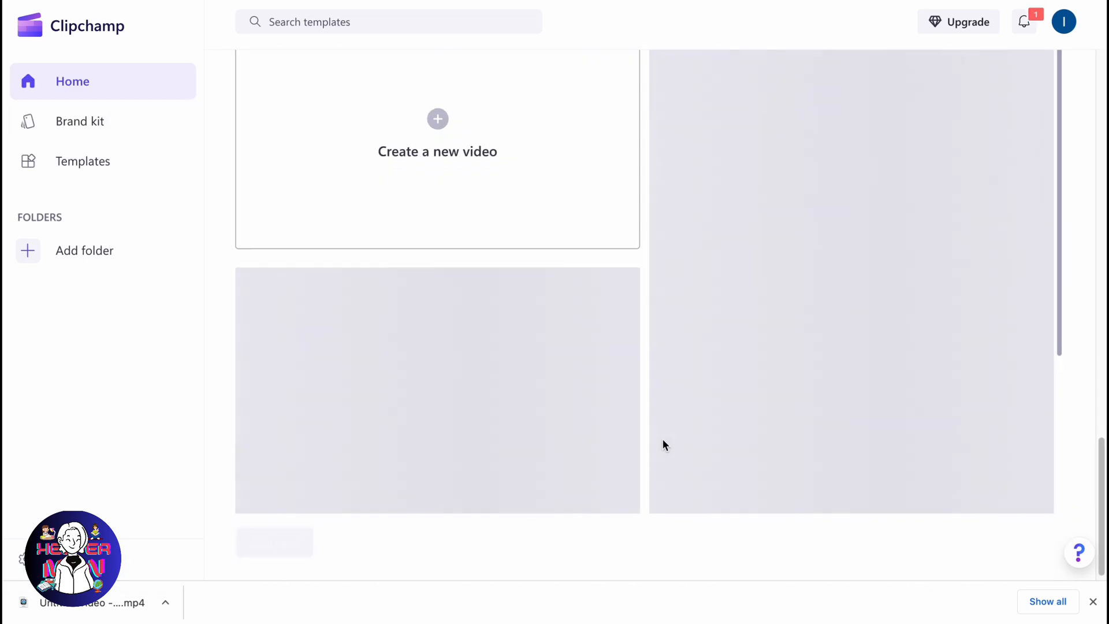
{"action": "scroll", "scroll_direction": "down", "scroll_amount": 3}
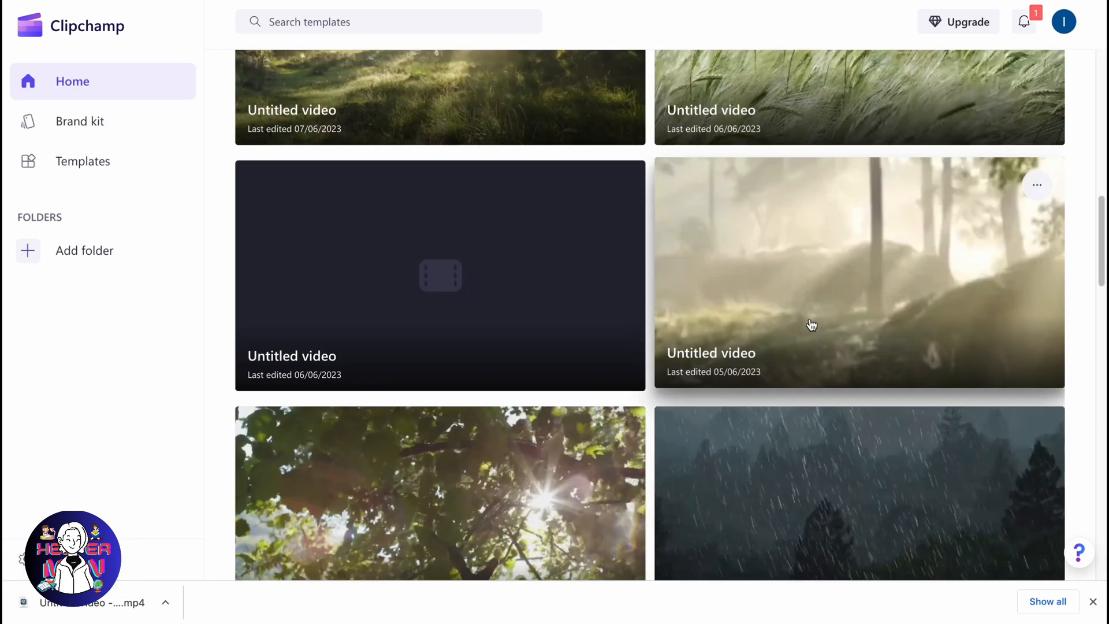
{"action": "scroll", "scroll_direction": "down", "scroll_amount": 3}
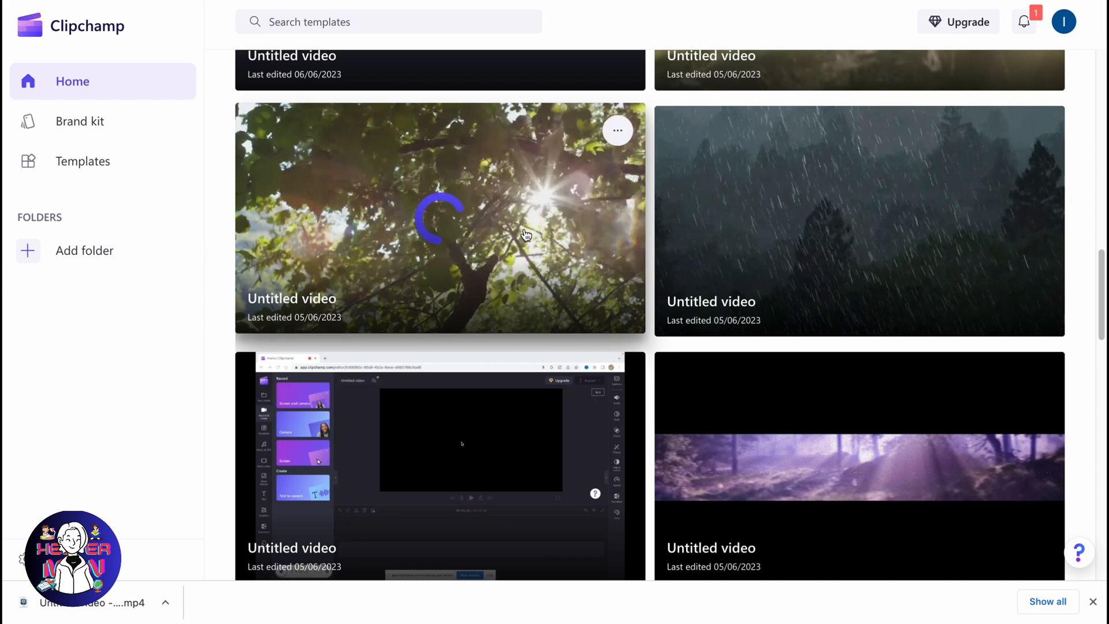
Load the older Untitled video project with the 34-second sunlit-trees clip into the editor.
{"action": "left_click", "coordinate": [439, 219]}
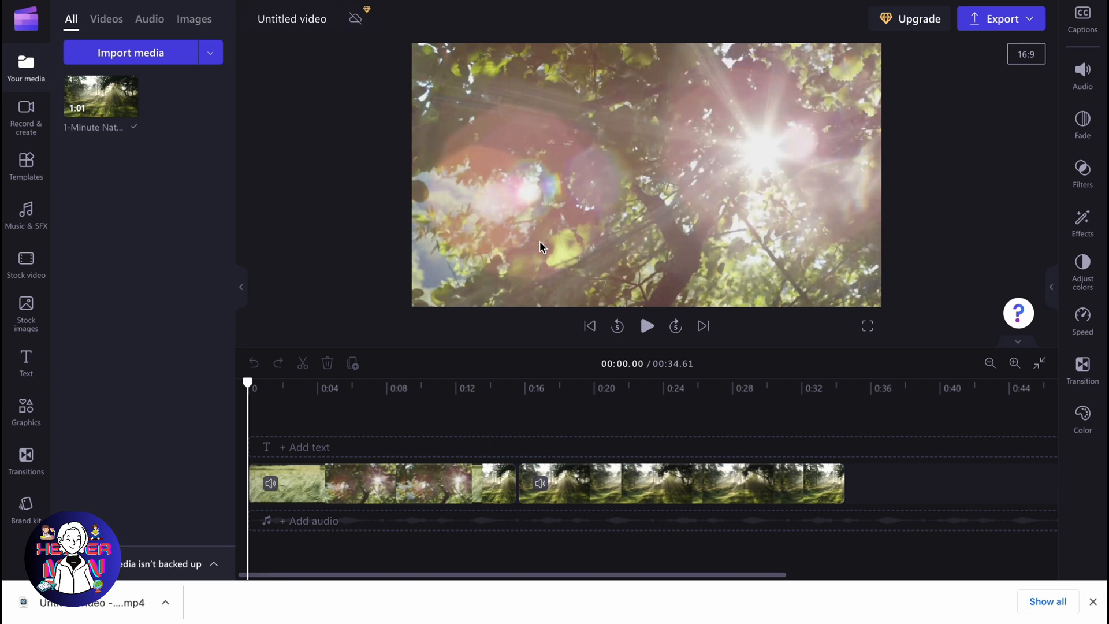
{"action": "mouse_move", "coordinate": [437, 411]}
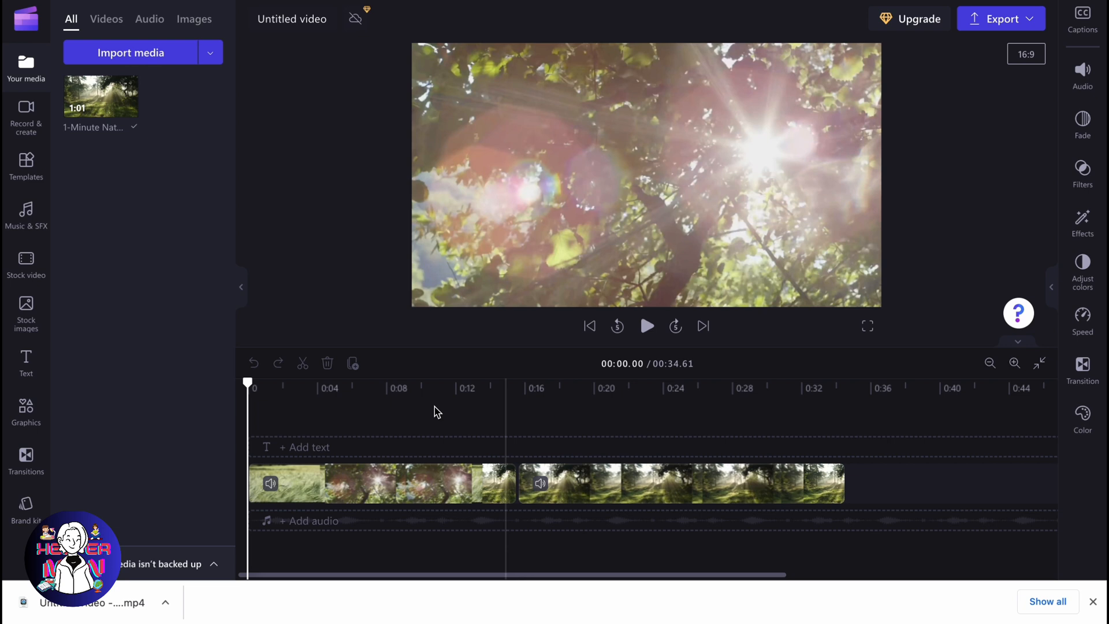
{"action": "mouse_move", "coordinate": [666, 455]}
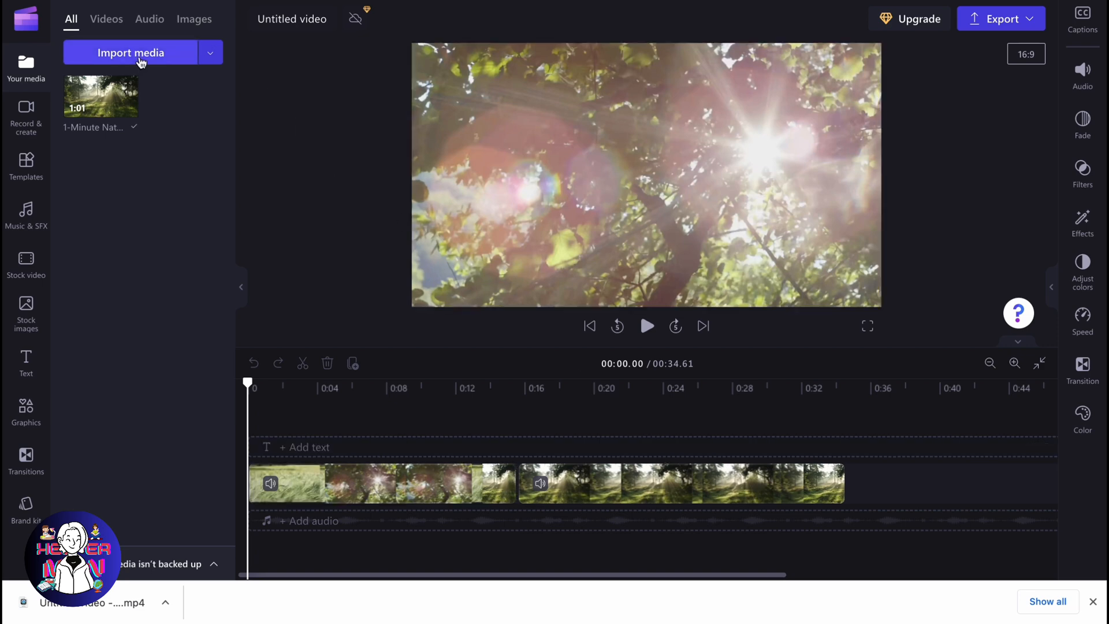
Bring up the Import media file picker listing desktop MP4 and audio files.
{"action": "left_click", "coordinate": [130, 52]}
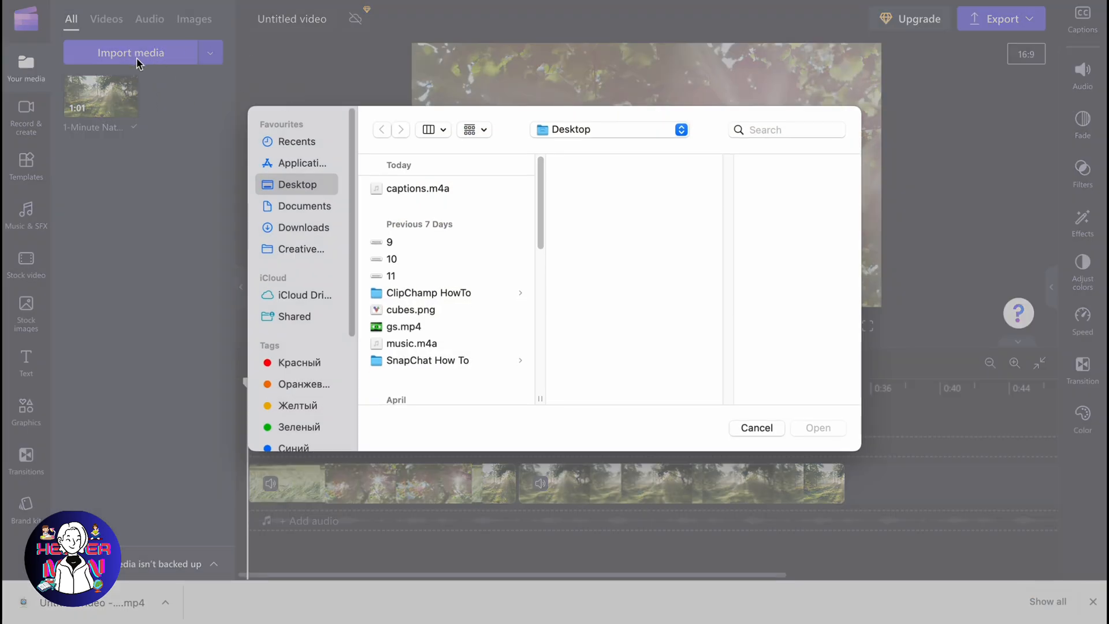
{"action": "mouse_move", "coordinate": [465, 310]}
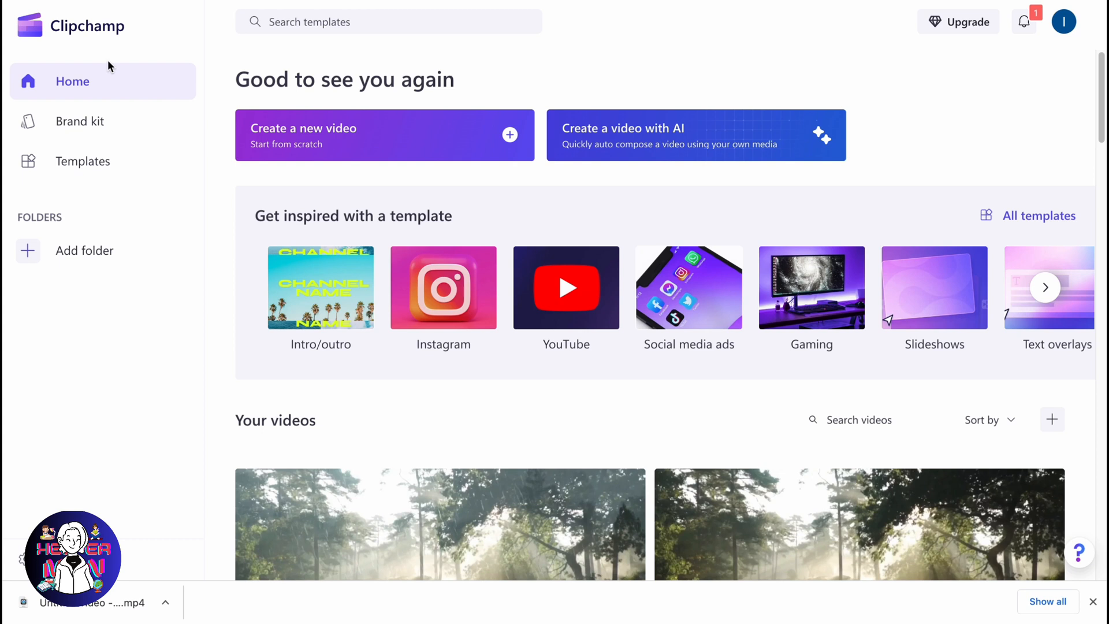
{"action": "mouse_move", "coordinate": [164, 141]}
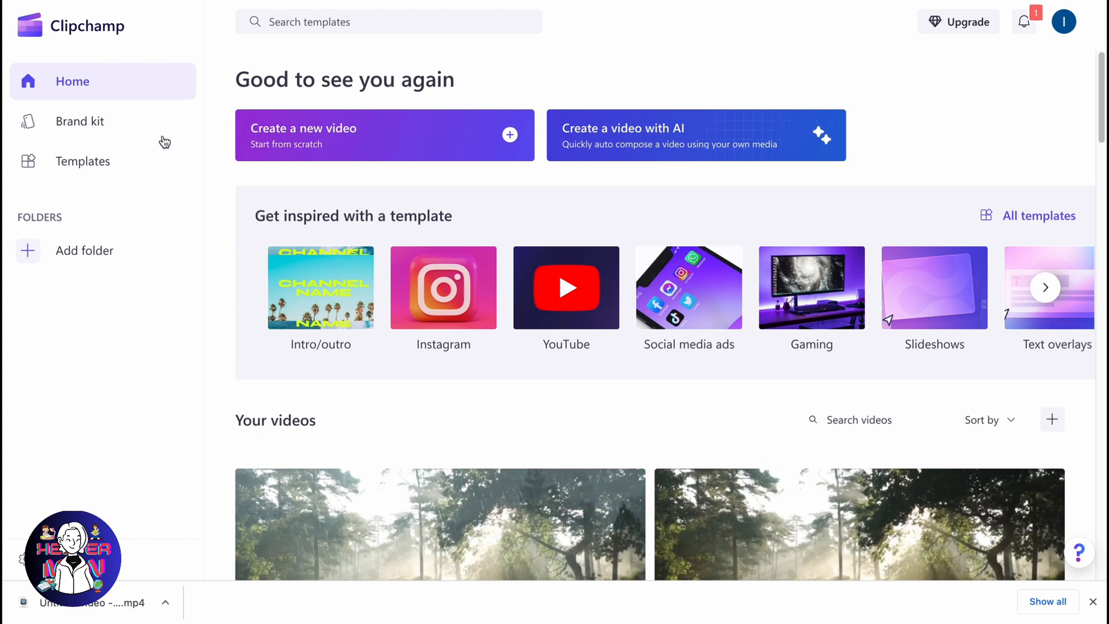
{"action": "mouse_move", "coordinate": [257, 196]}
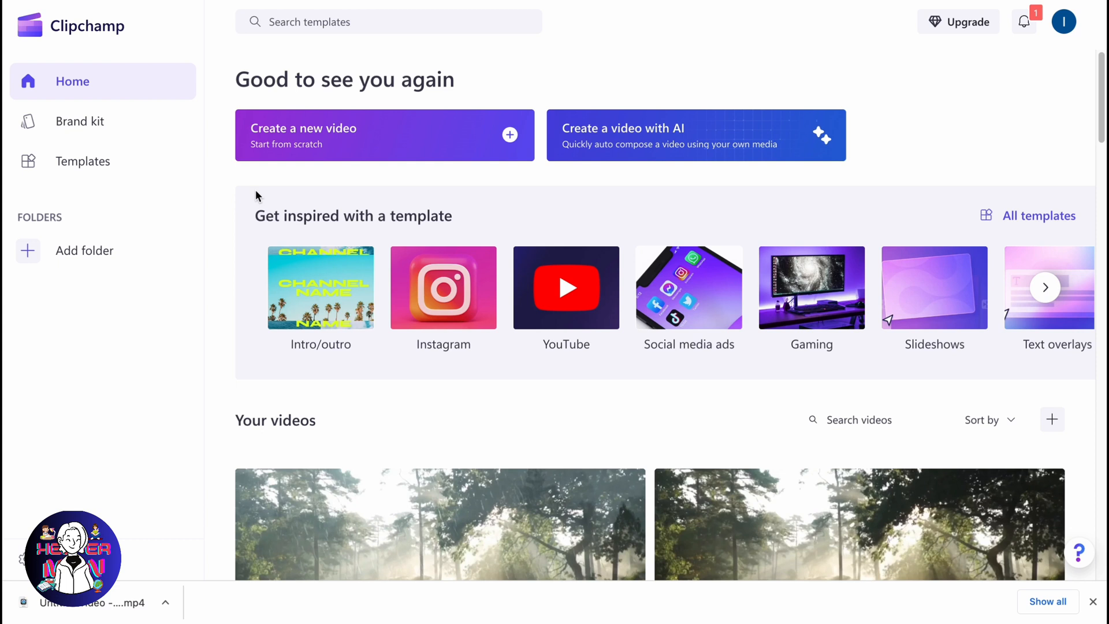
{"action": "mouse_move", "coordinate": [262, 196]}
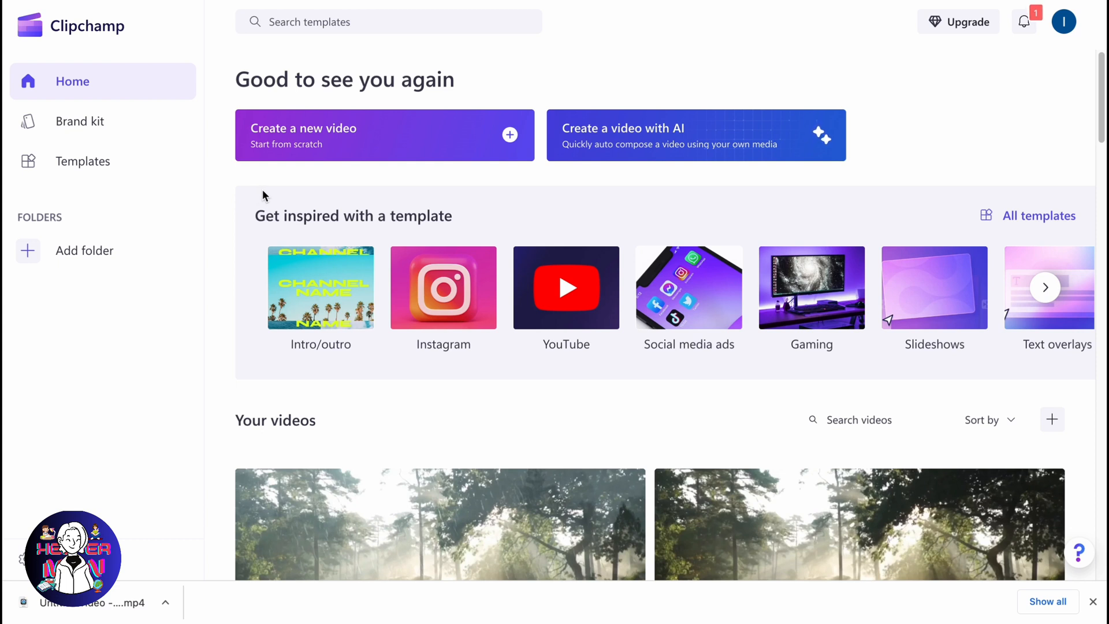
{"action": "scroll", "scroll_direction": "down", "scroll_amount": 3}
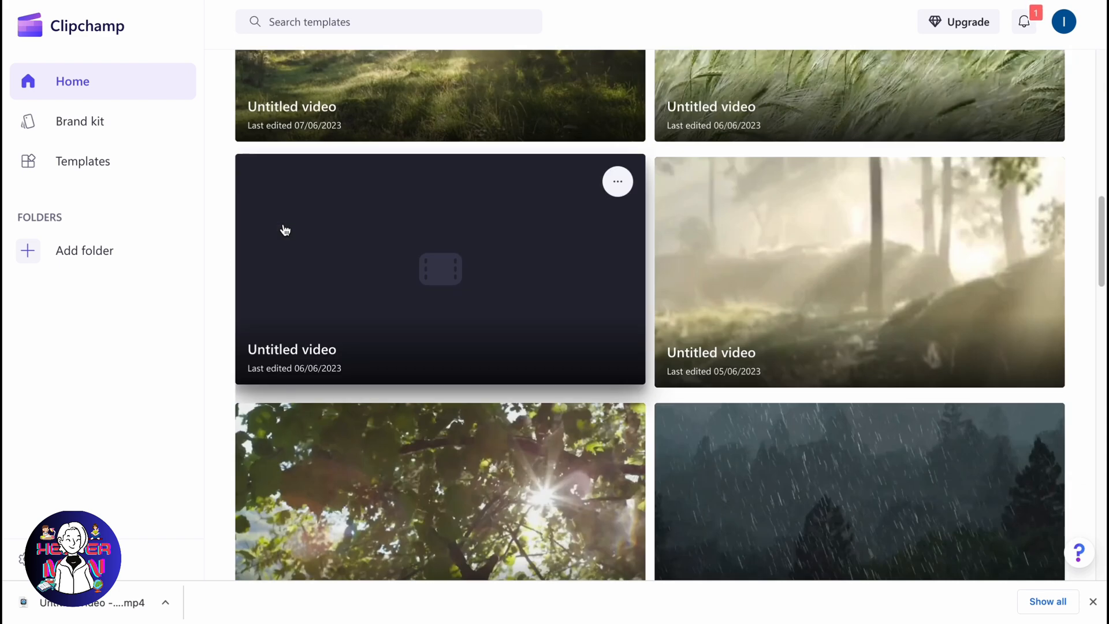
{"action": "scroll", "scroll_direction": "down", "scroll_amount": 3}
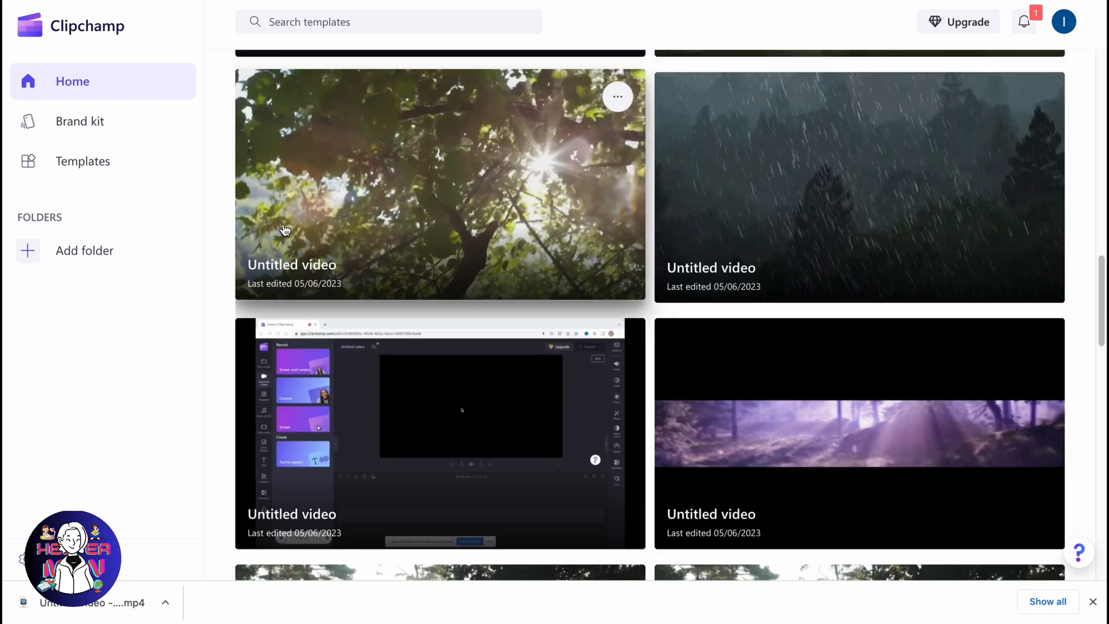